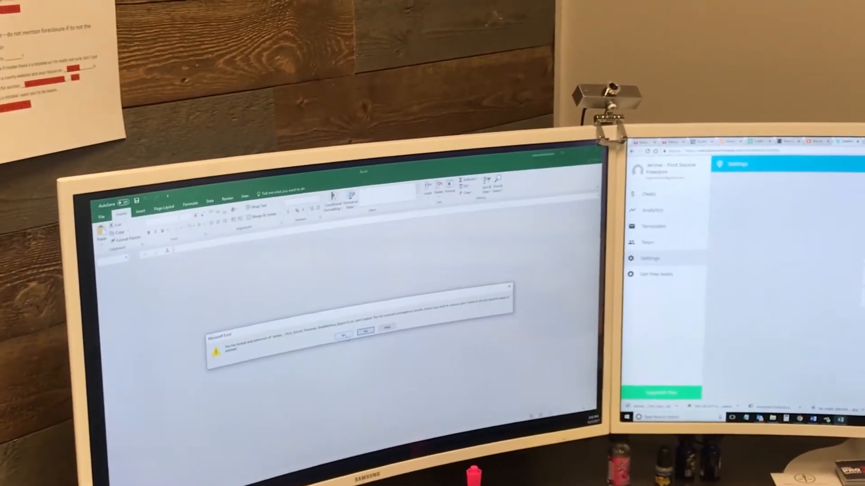
# Confirm Yes on the format-mismatch warning so the property list opens anyway
pyautogui.click(344, 336)
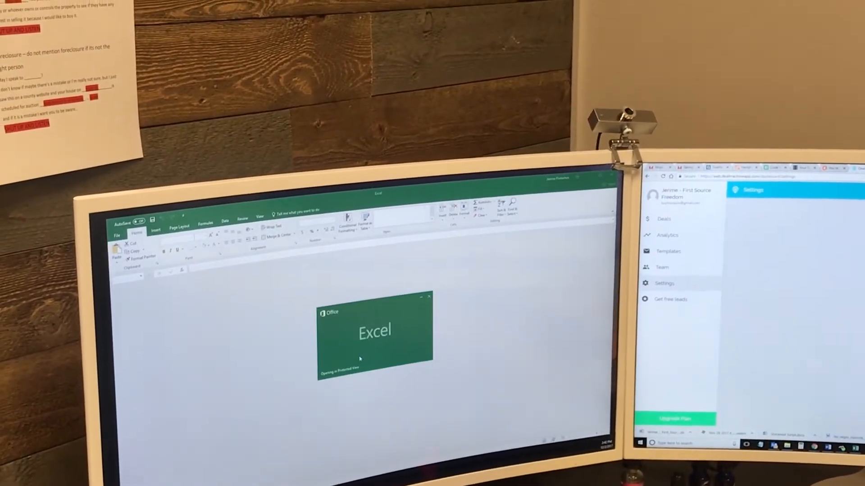